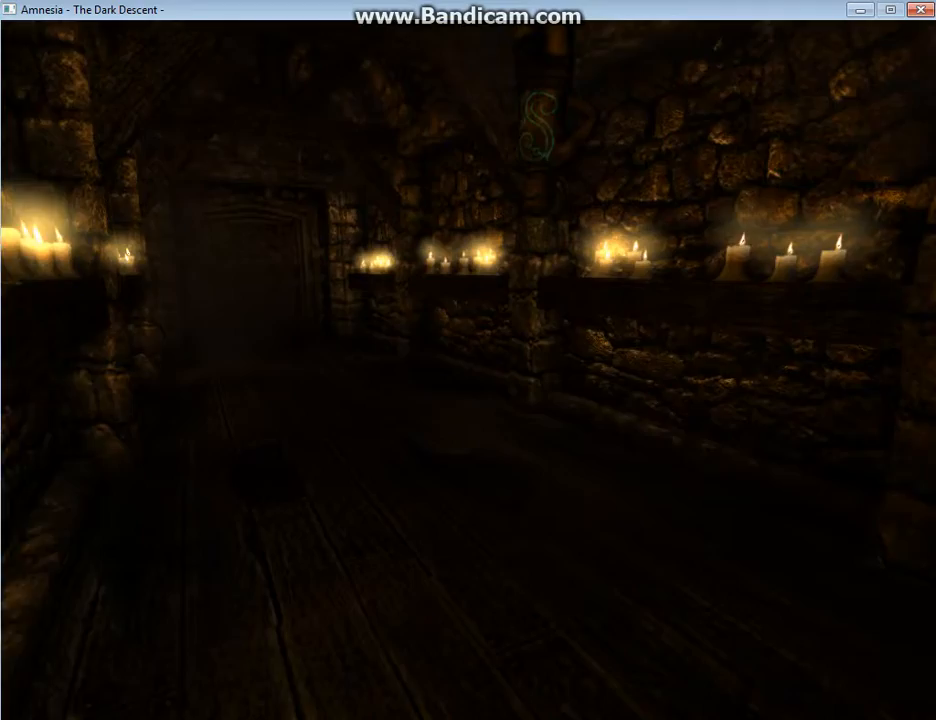
pyautogui.moveTo(468, 290)
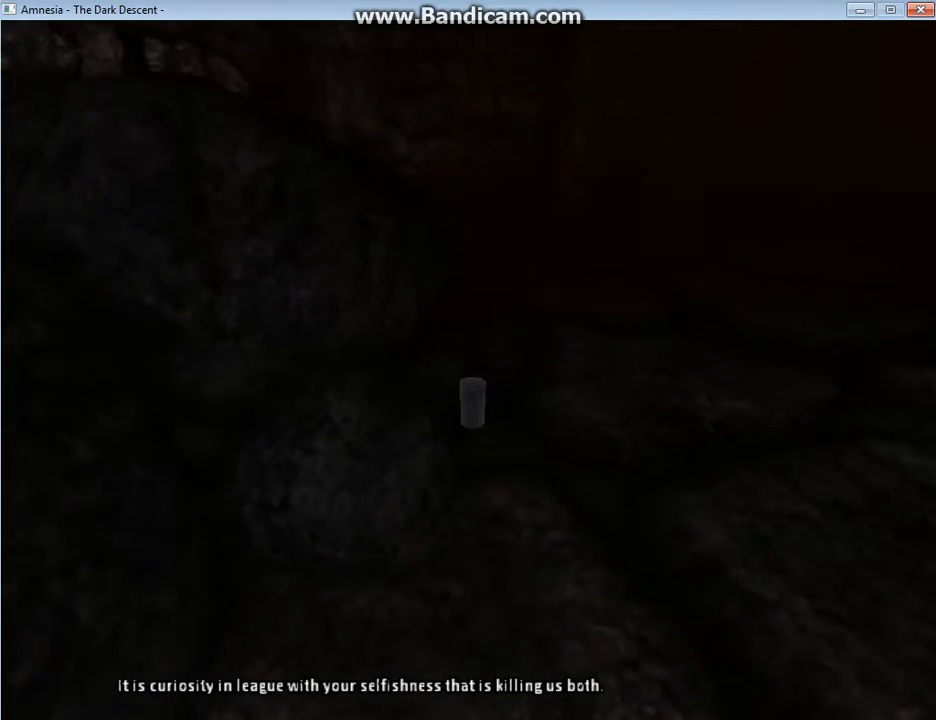
# Walk out of the candle-lit corridor and interact with the object in the dark stone passage.
pyautogui.click(474, 411)
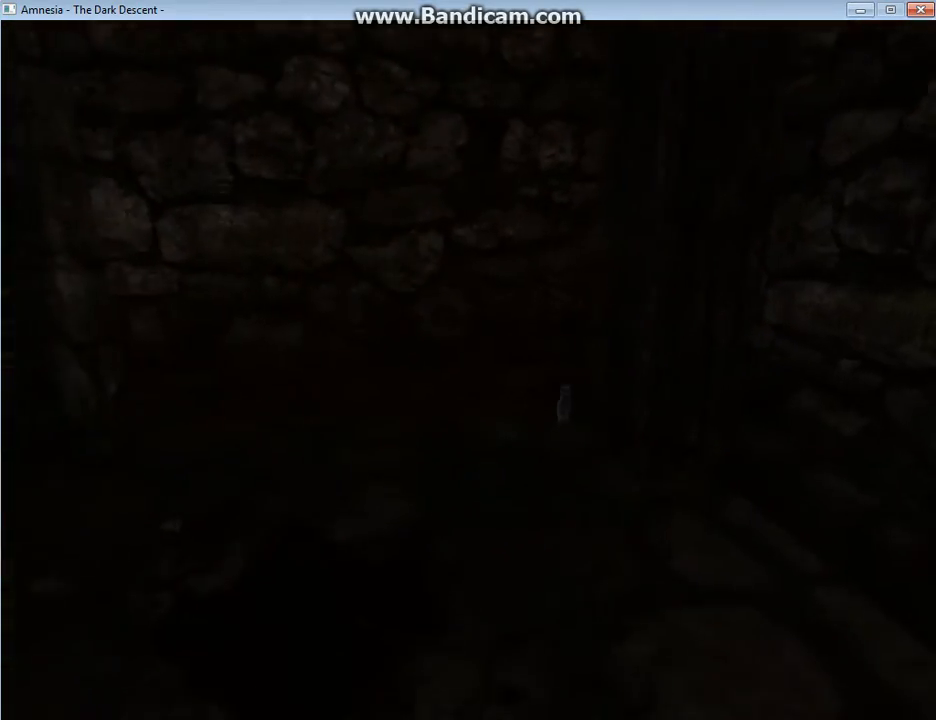
# Cross the pitch-dark cellar and click the small cylinder on the rocks, revealing a red glow.
pyautogui.click(567, 415)
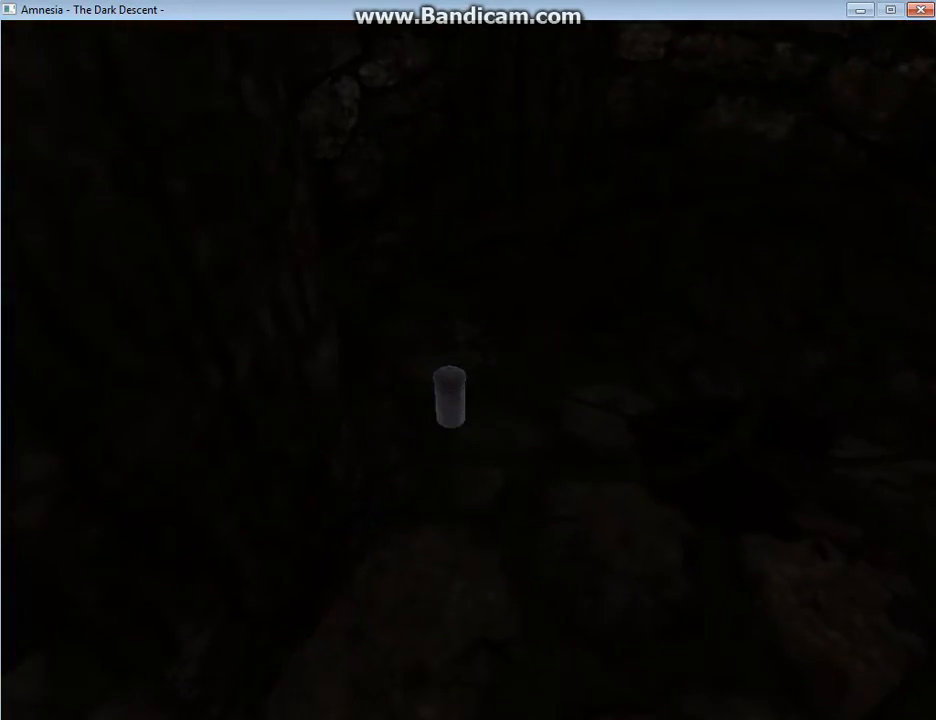
pyautogui.click(450, 406)
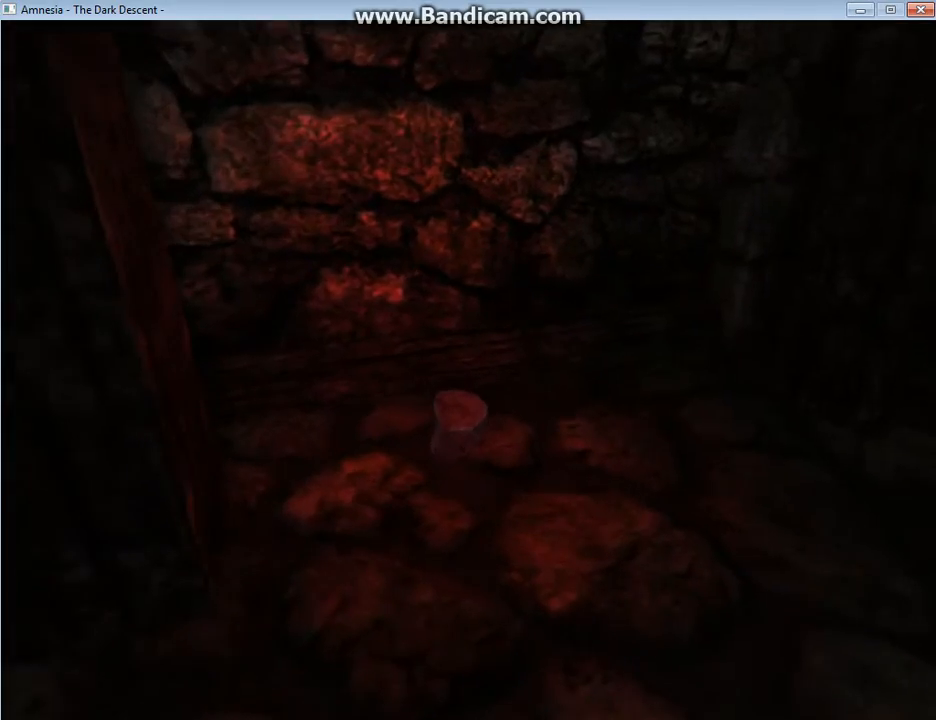
# Aim at the Piece of Orb on the red-lit floor and pick it up.
pyautogui.click(455, 430)
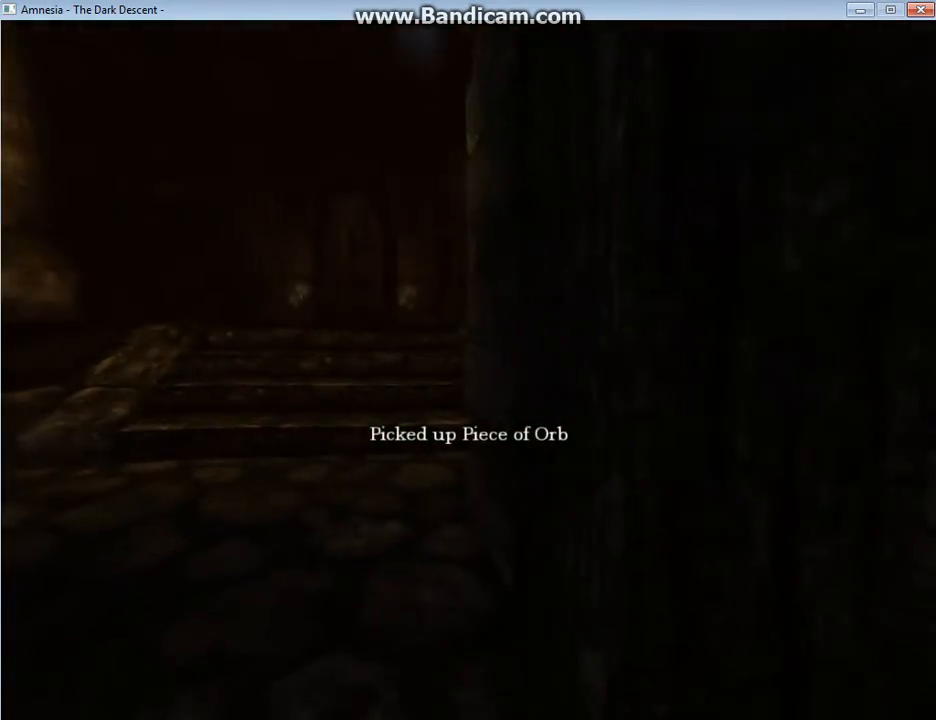